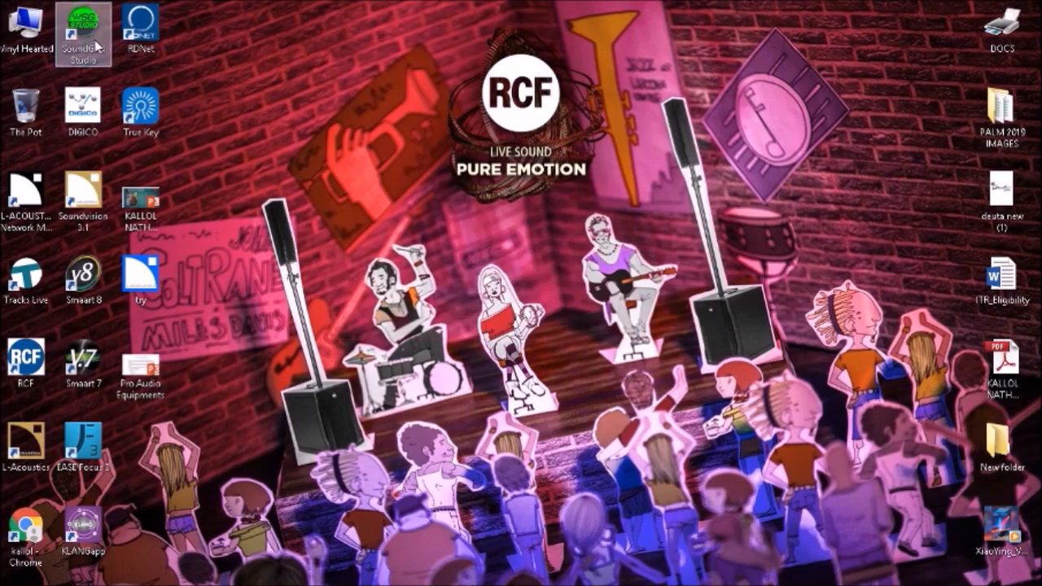
# Launch Smaart 8 from the desktop icon into the live transfer function view
pyautogui.doubleClick(83, 281)
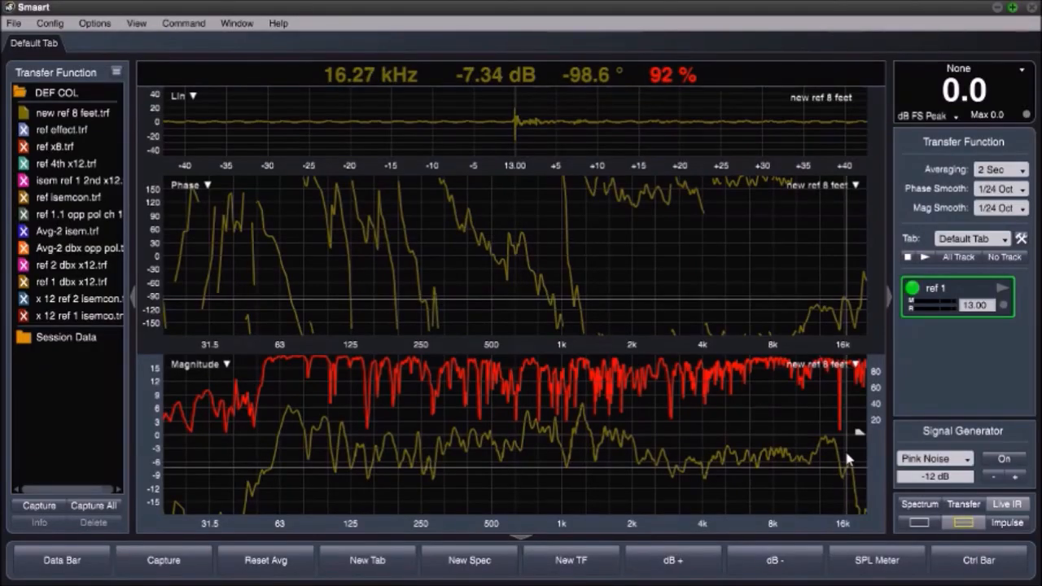
# Turn on the pink noise generator and capture the trace as 'main sub ref'
pyautogui.click(1003, 459)
pyautogui.write('main su')
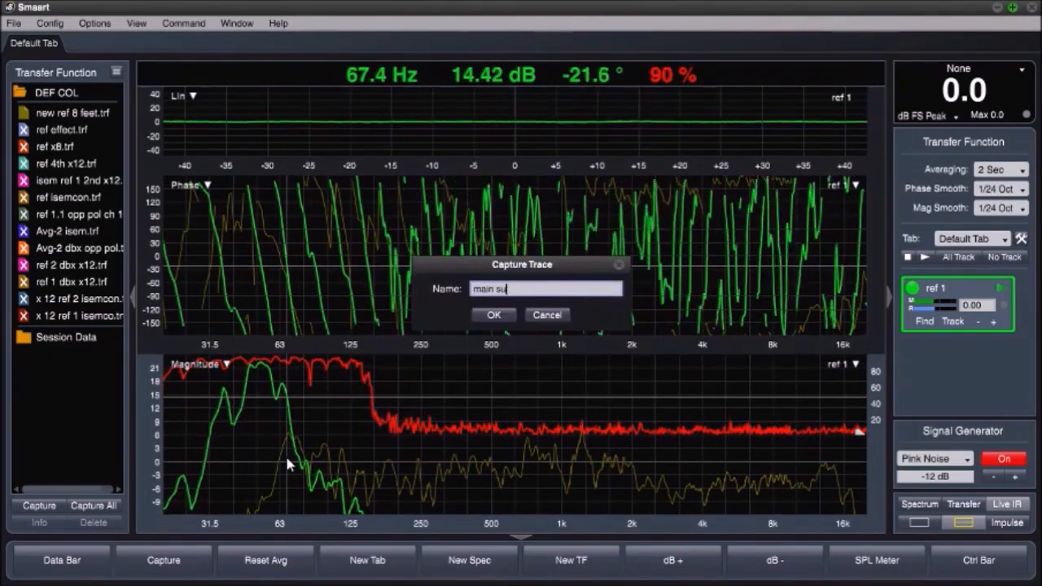
pyautogui.click(493, 315)
pyautogui.write('sub')
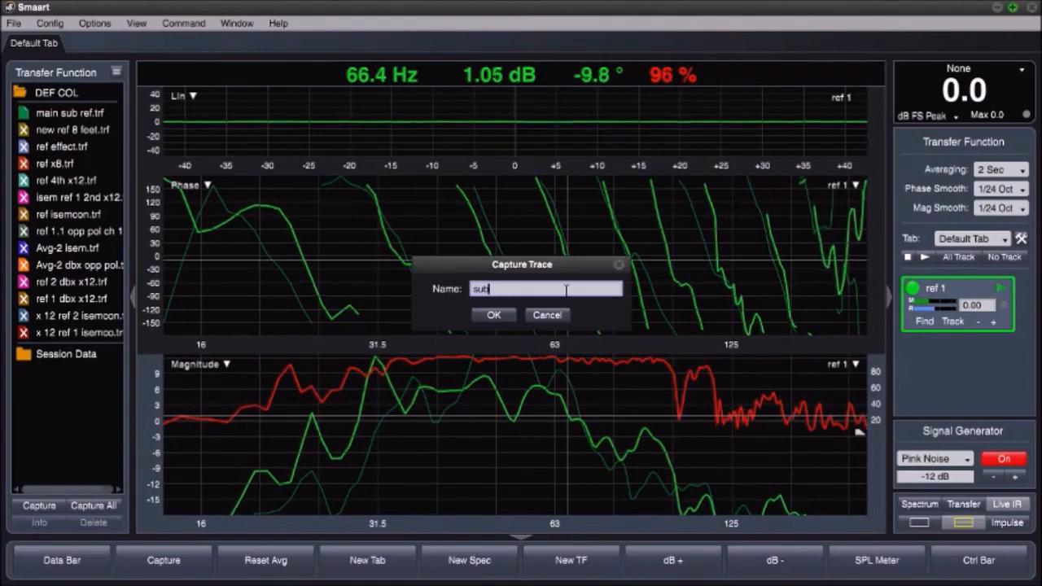
# Capture the back subwoofer trace as 'sub back' and bring up LA Network Manager
pyautogui.click(492, 315)
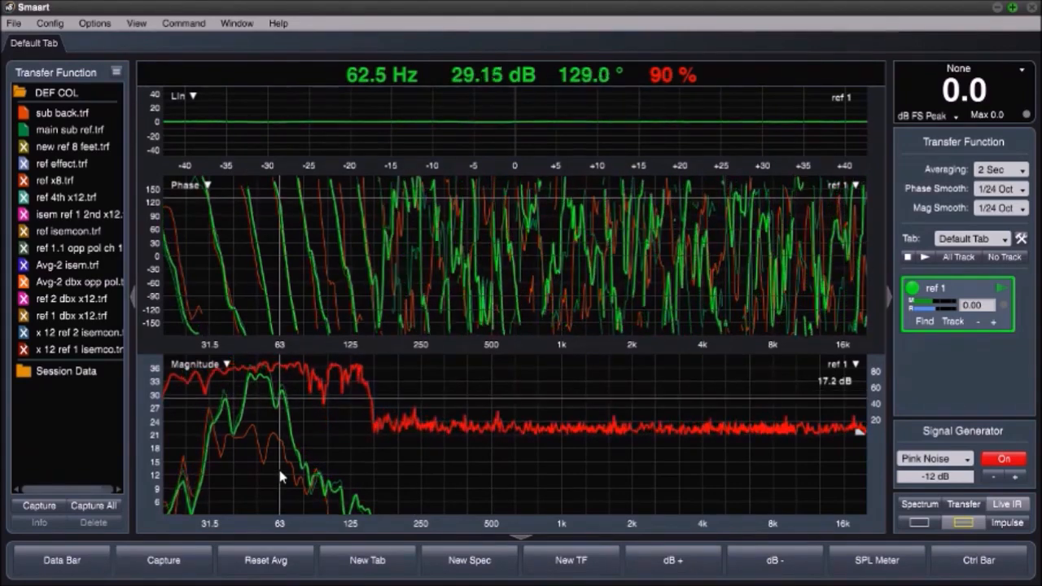
pyautogui.click(162, 560)
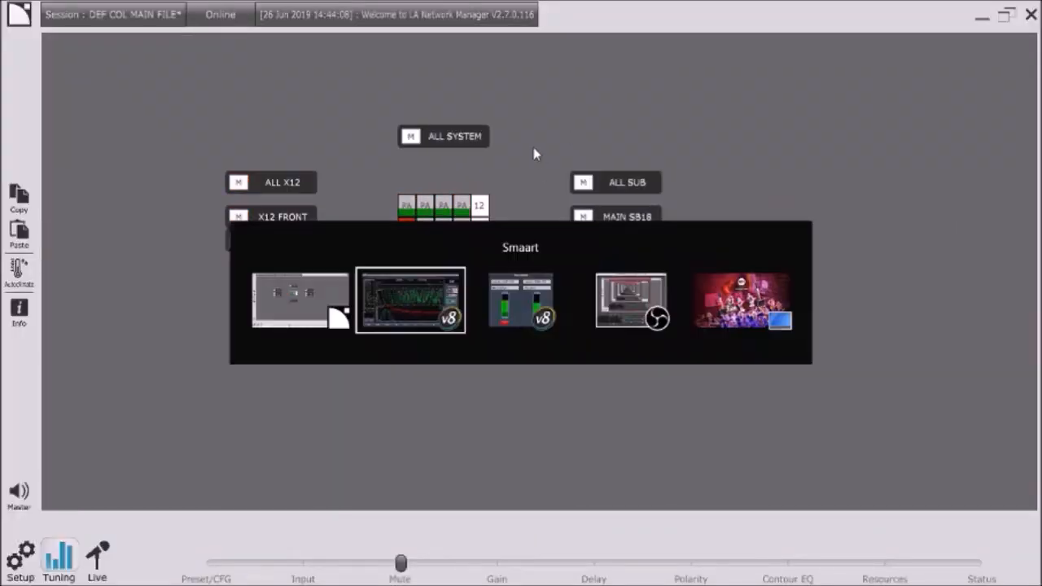
# Switch back to the Smaart 8 window with 'sum ref 1/2/3' traces stored
pyautogui.click(411, 300)
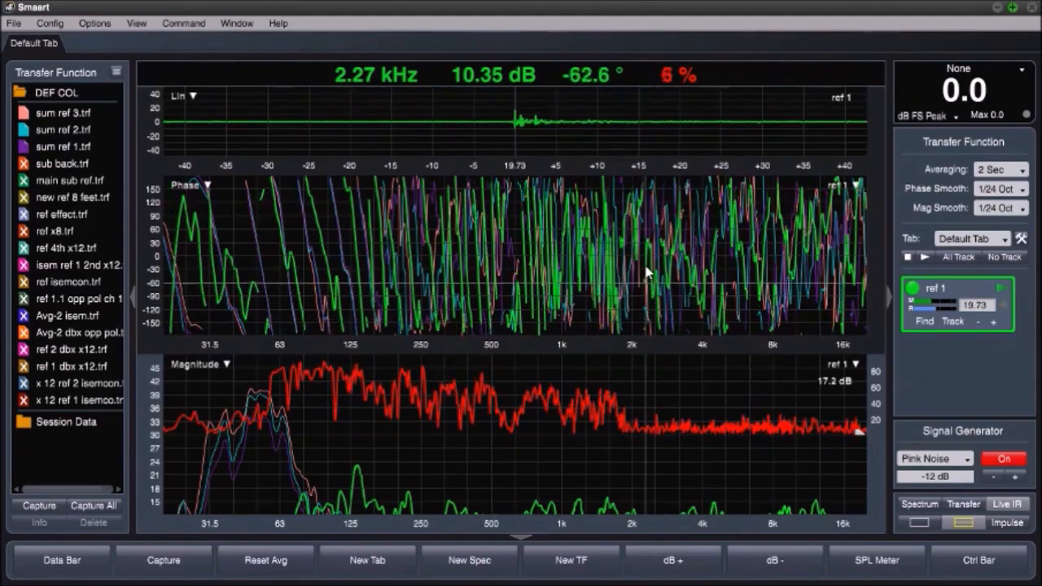
# Capture the X12 tops trace as 'x 12 ref for align' and switch to LA Network Manager
pyautogui.click(62, 113)
pyautogui.write('x 12')
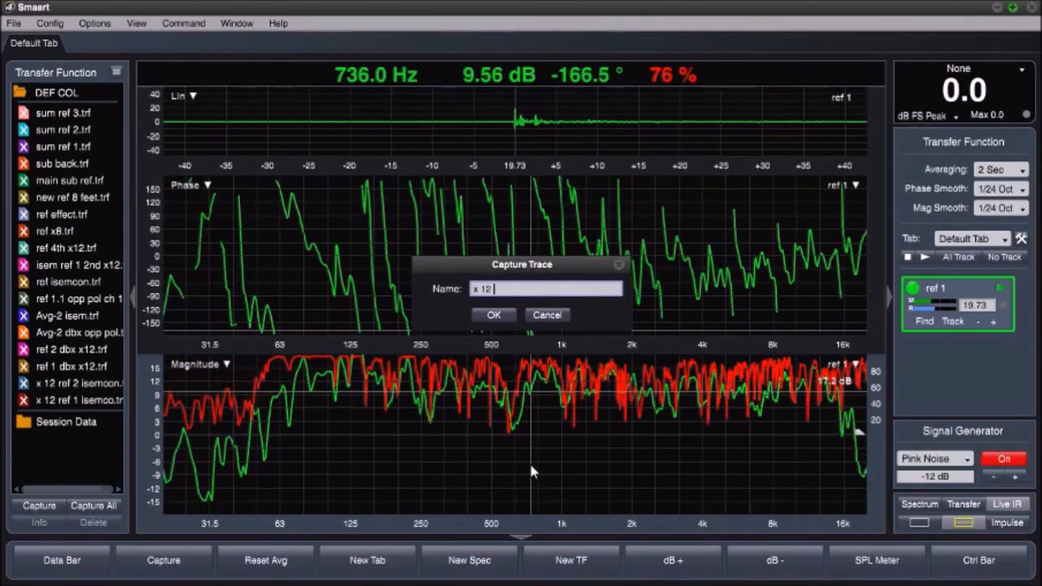
pyautogui.write('ref for')
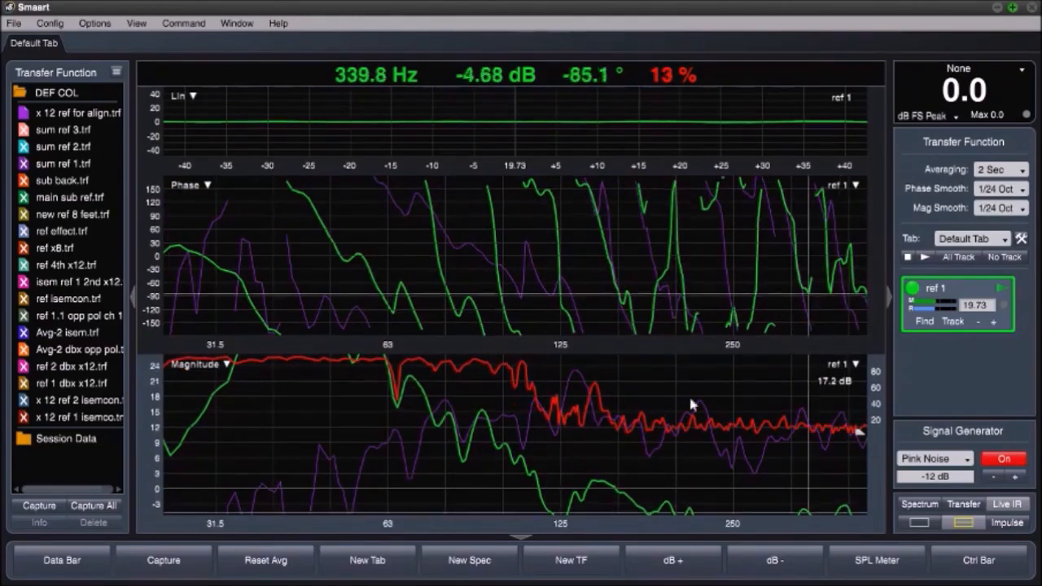
pyautogui.click(1001, 207)
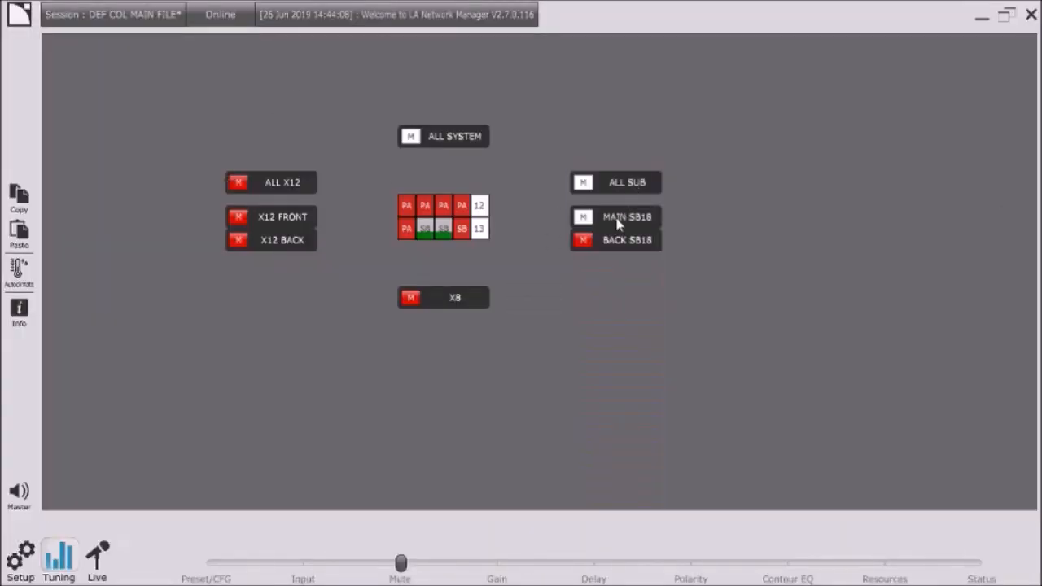
# Leave only the MAIN SB18 subs unmuted and return to Smaart's live trace
pyautogui.click(627, 217)
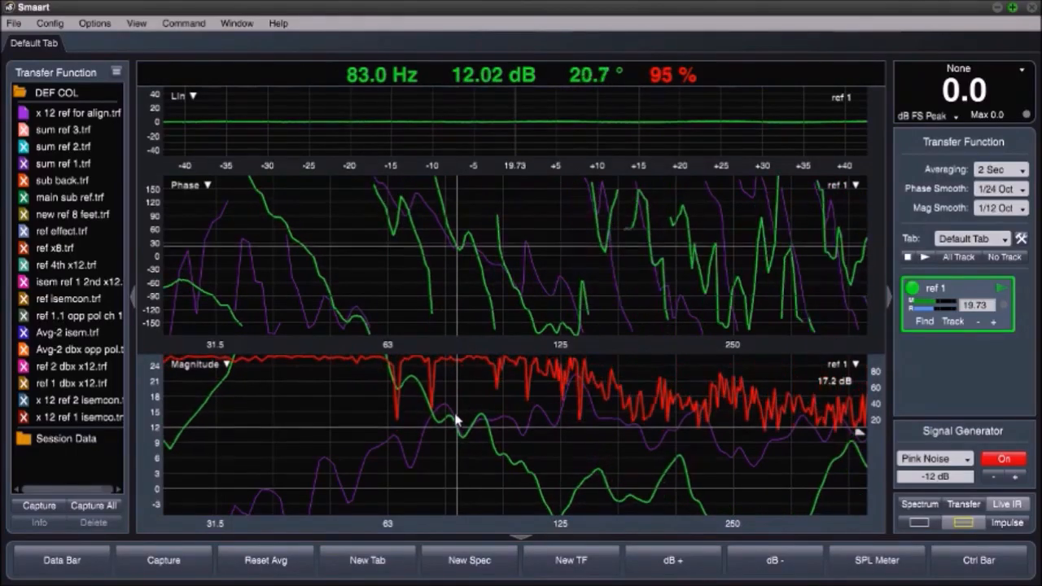
# Set phase smoothing to 1/12 octave and compare main subs against the X12 reference
pyautogui.click(1022, 189)
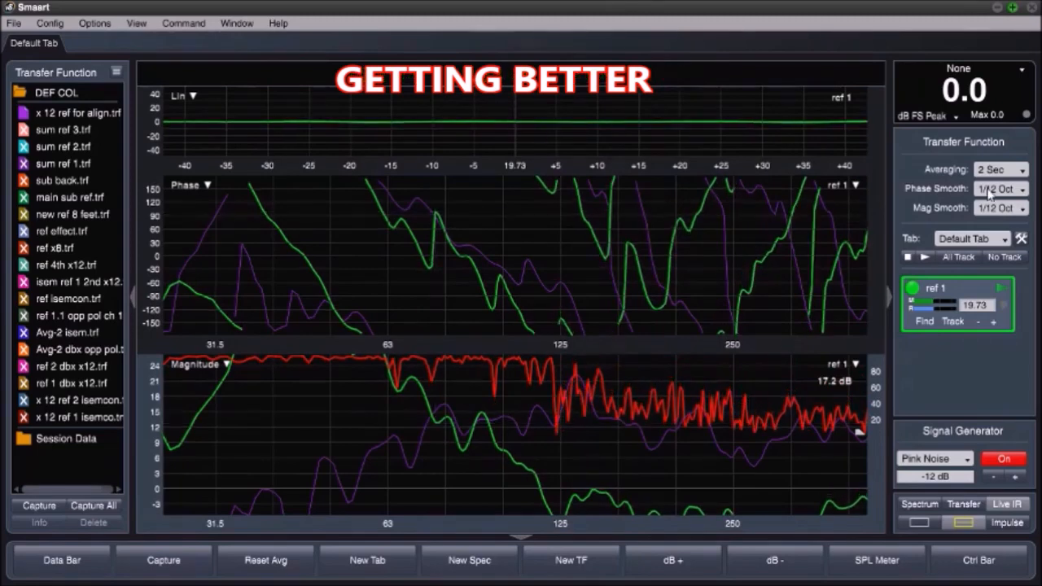
pyautogui.click(997, 189)
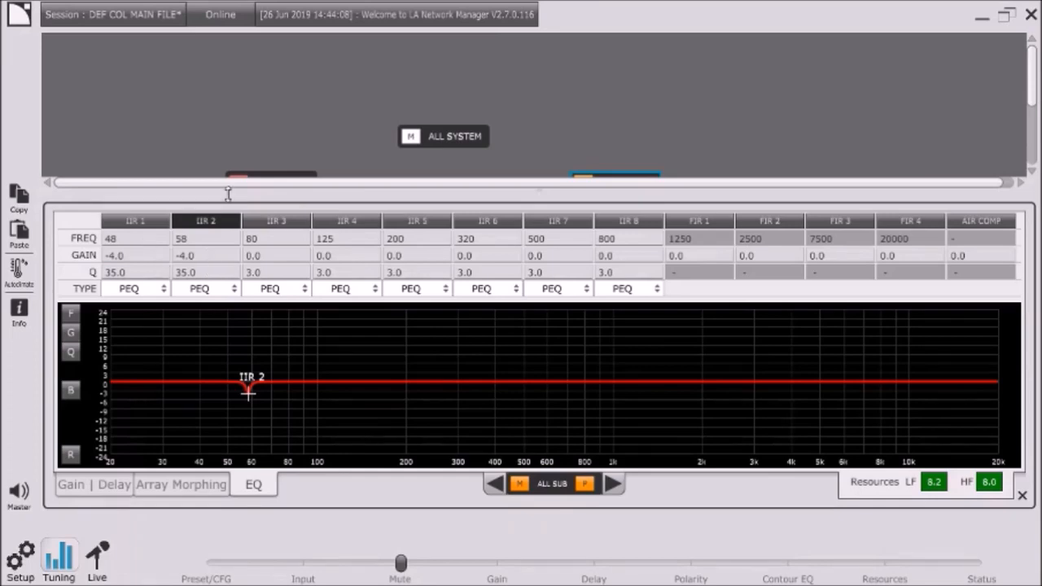
# Check the 48 Hz IIR filter band, then return to Smaart's transfer function measurement
pyautogui.click(135, 221)
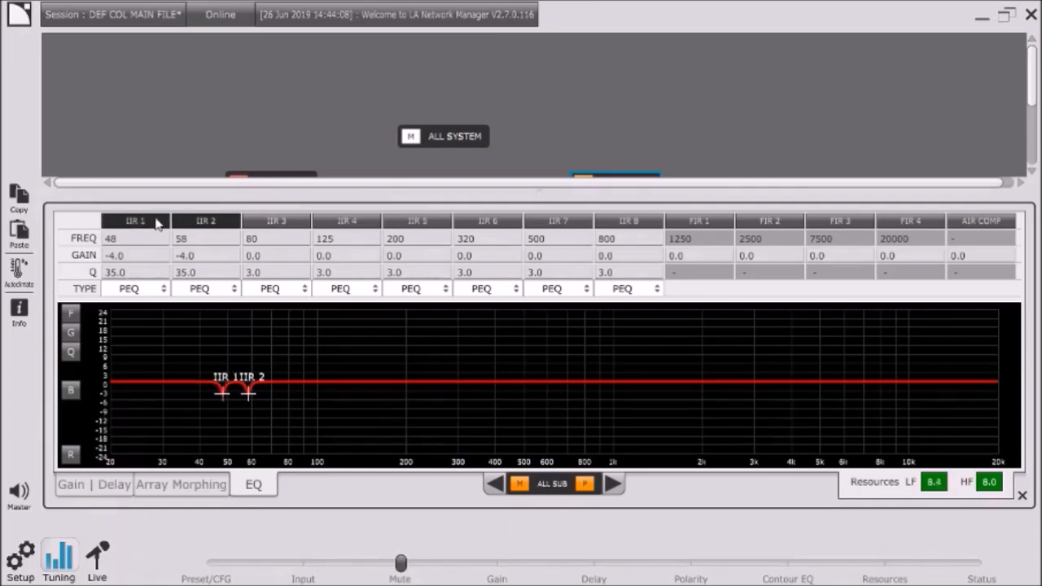
pyautogui.moveTo(149, 227)
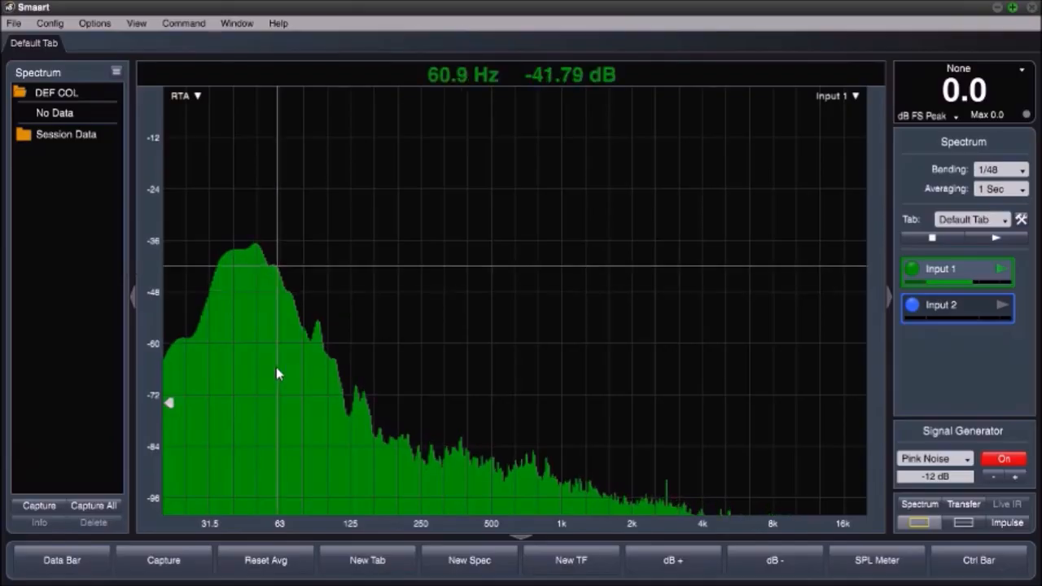
pyautogui.click(963, 504)
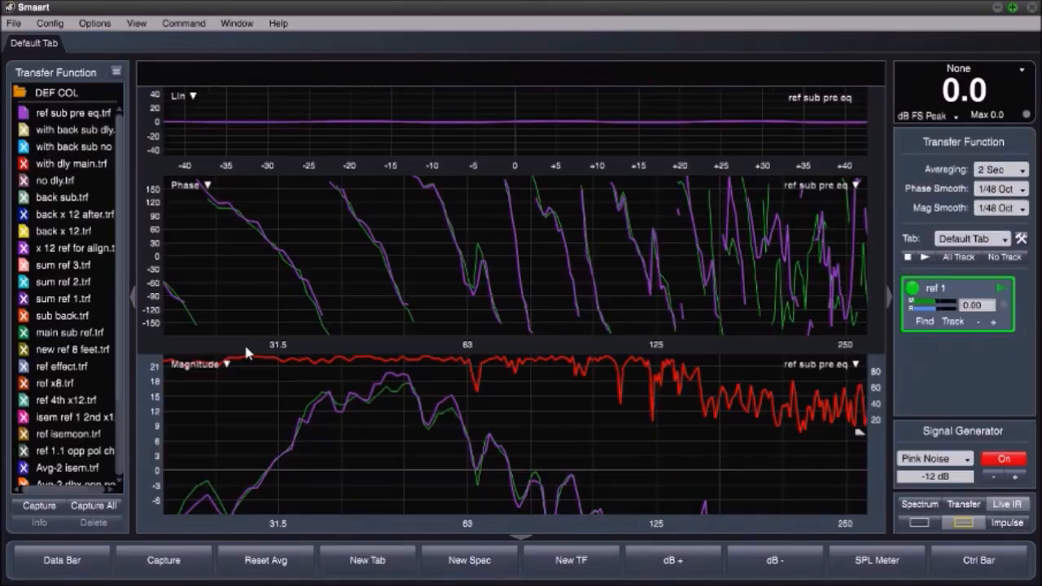